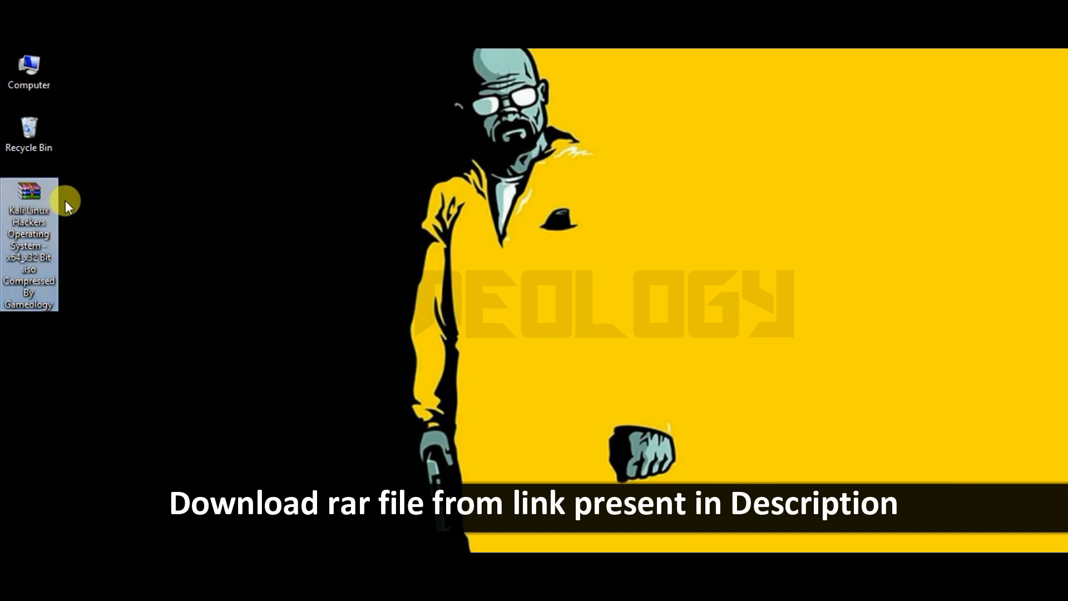
Move the downloaded Kali Linux archive aside and extract it to a folder on the desktop.
{"action": "left_click_drag", "start_coordinate": [29, 190], "coordinate": [87, 190]}
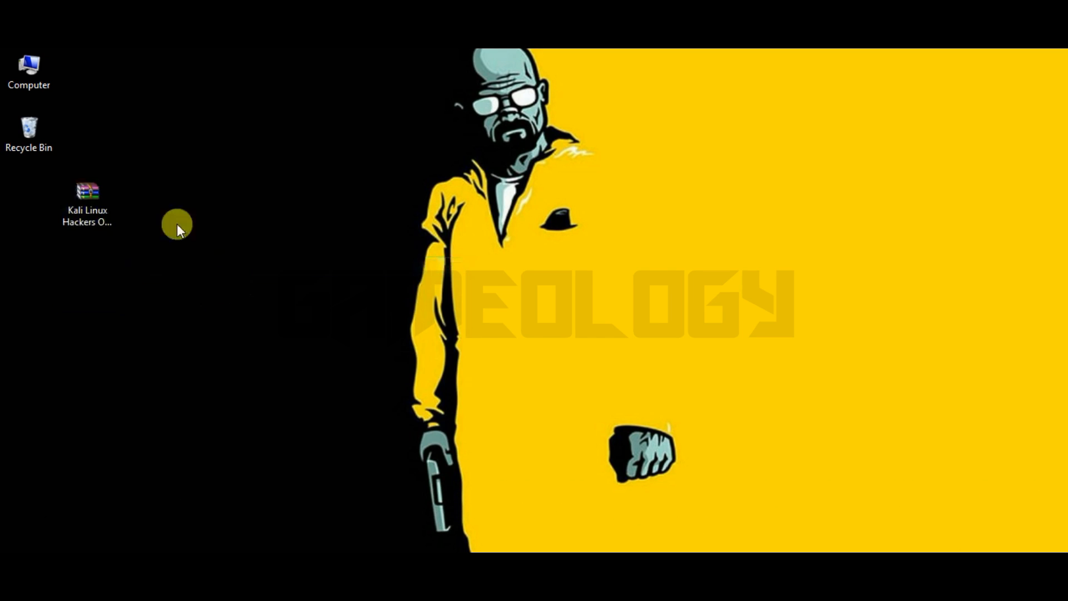
{"action": "double_click", "coordinate": [86, 190]}
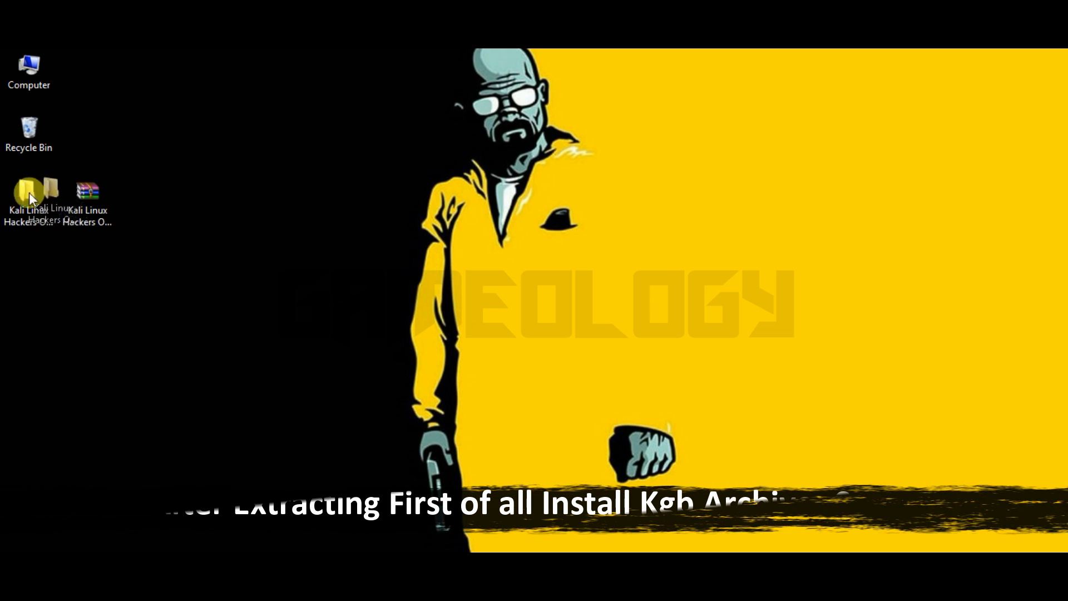
Run kgb_arch_win_gui from the extracted folder in English and accept the license.
{"action": "double_click", "coordinate": [47, 190]}
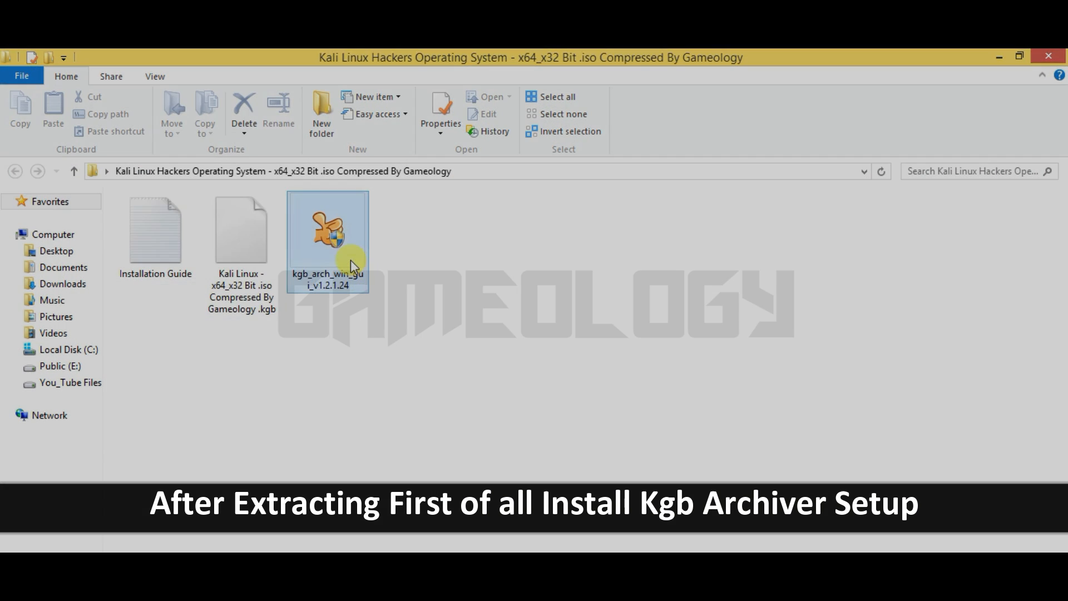
{"action": "double_click", "coordinate": [327, 228]}
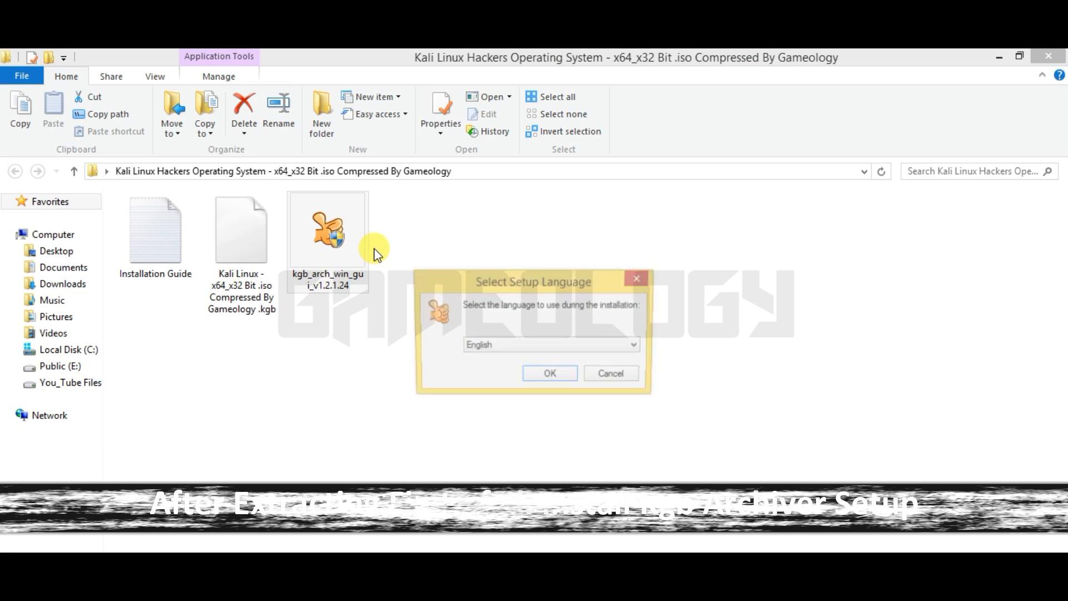
{"action": "left_click", "coordinate": [548, 373]}
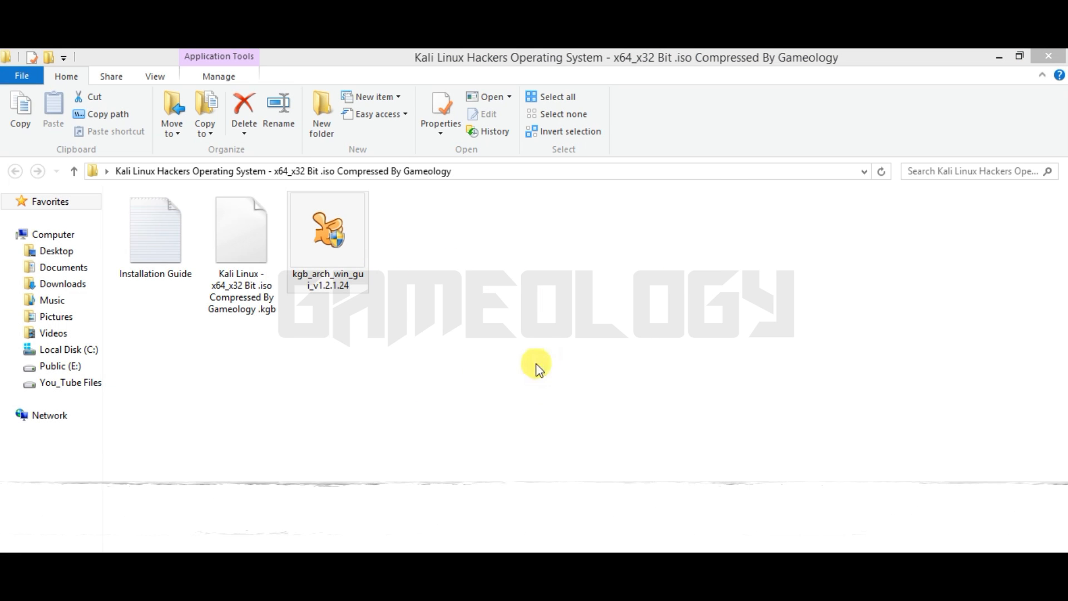
{"action": "double_click", "coordinate": [327, 229]}
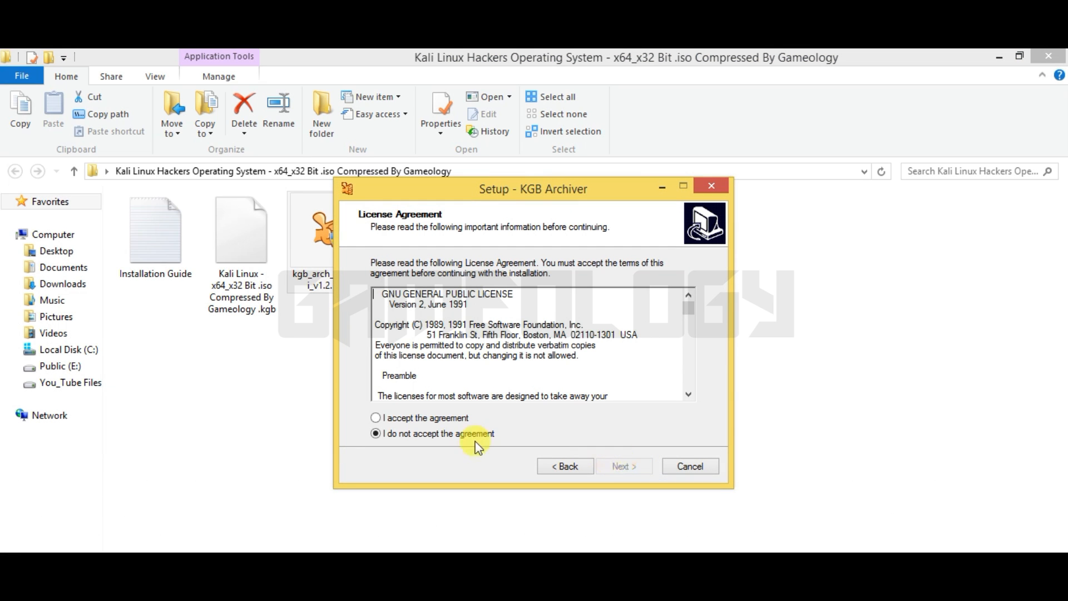
Install KGB Archiver to the default folder with desktop and Quick Launch icons, launching it afterwards.
{"action": "left_click", "coordinate": [623, 466]}
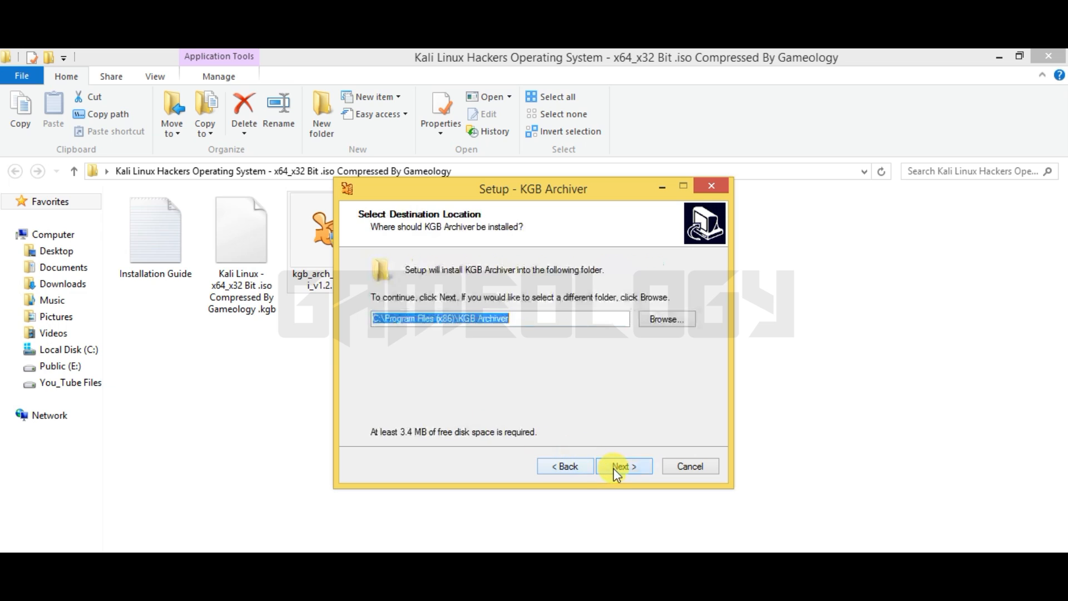
{"action": "left_click", "coordinate": [622, 465]}
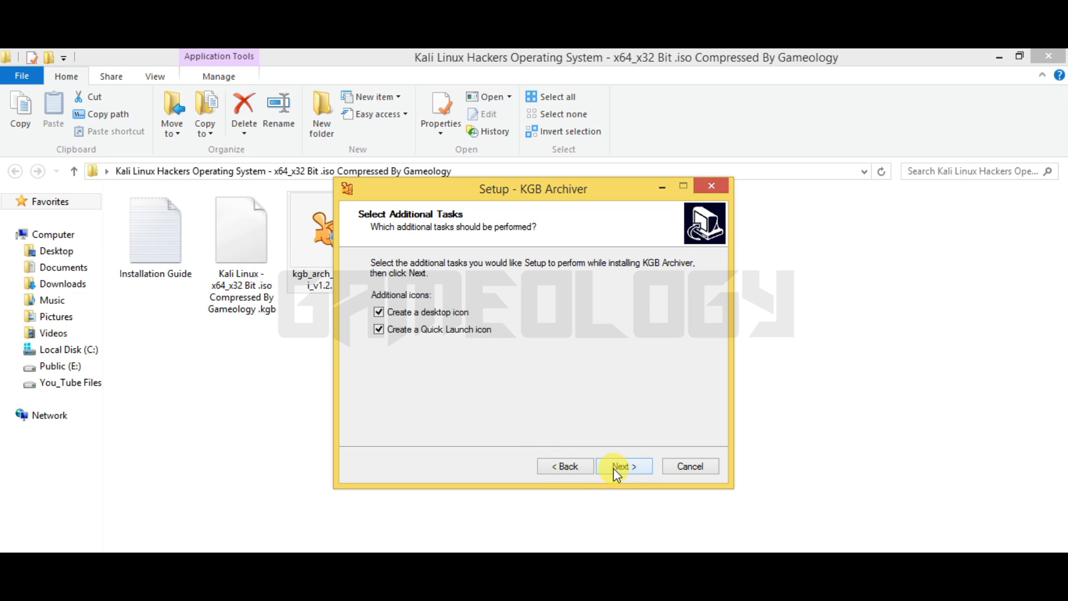
{"action": "left_click", "coordinate": [623, 465]}
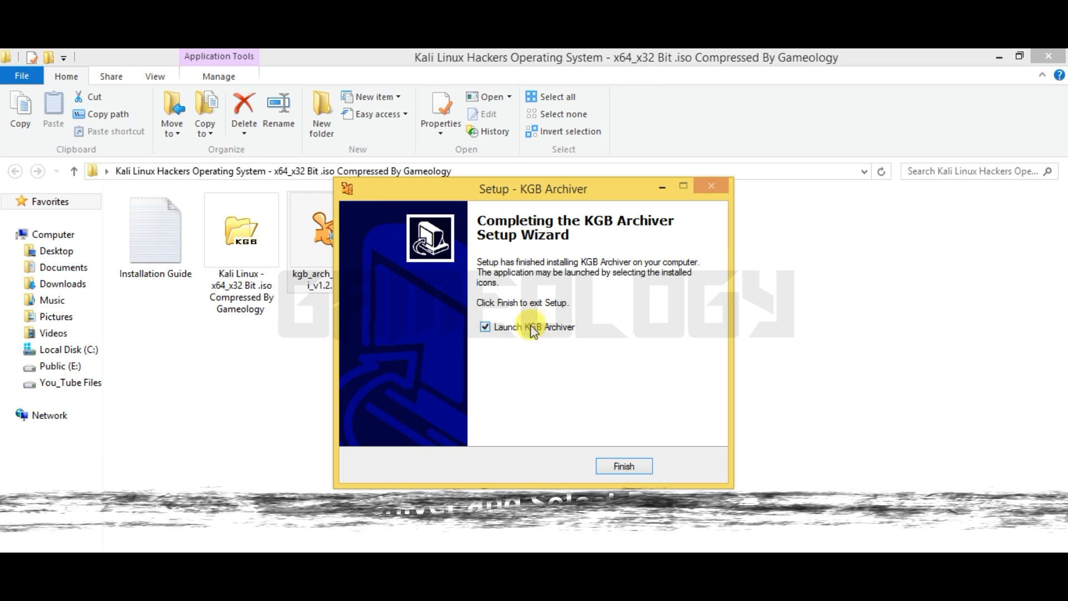
{"action": "left_click", "coordinate": [623, 466]}
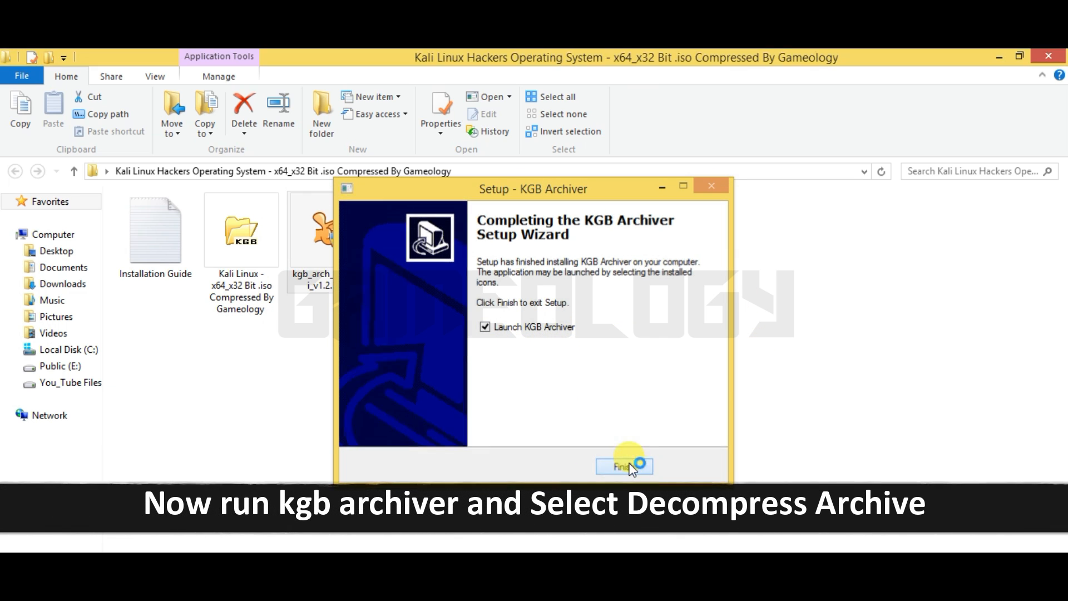
Finish setup and choose Decompress archive mode in KGB Archiver.
{"action": "left_click", "coordinate": [622, 466]}
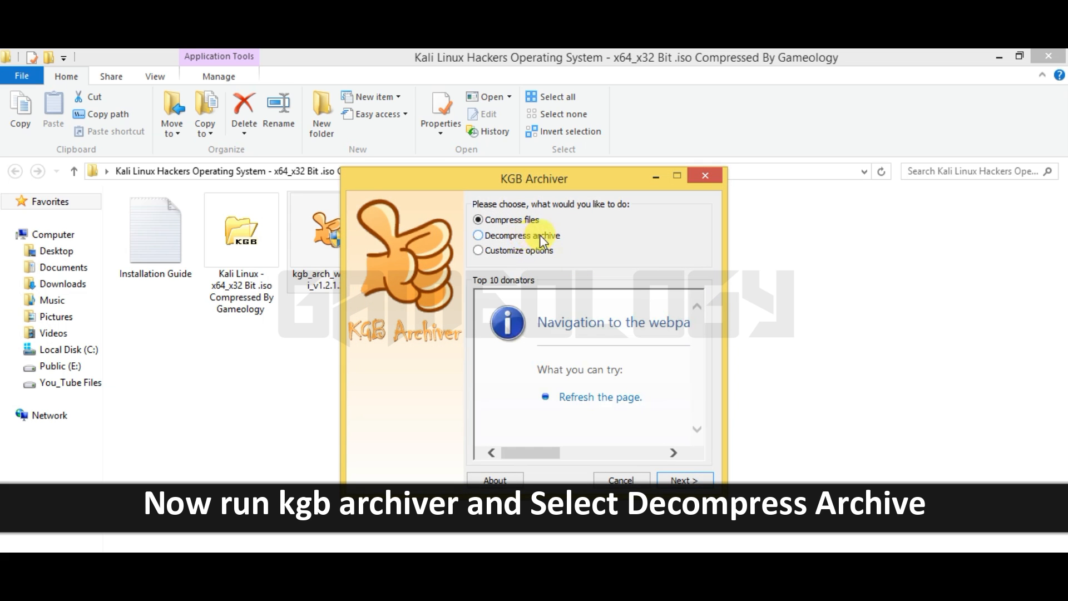
{"action": "left_click", "coordinate": [479, 235]}
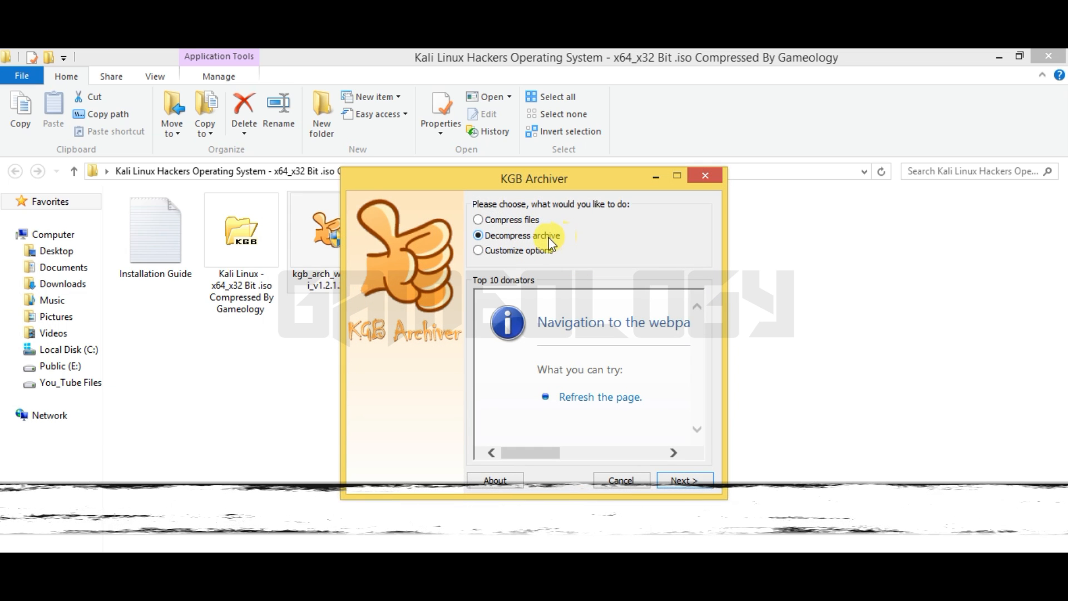
{"action": "mouse_move", "coordinate": [684, 481]}
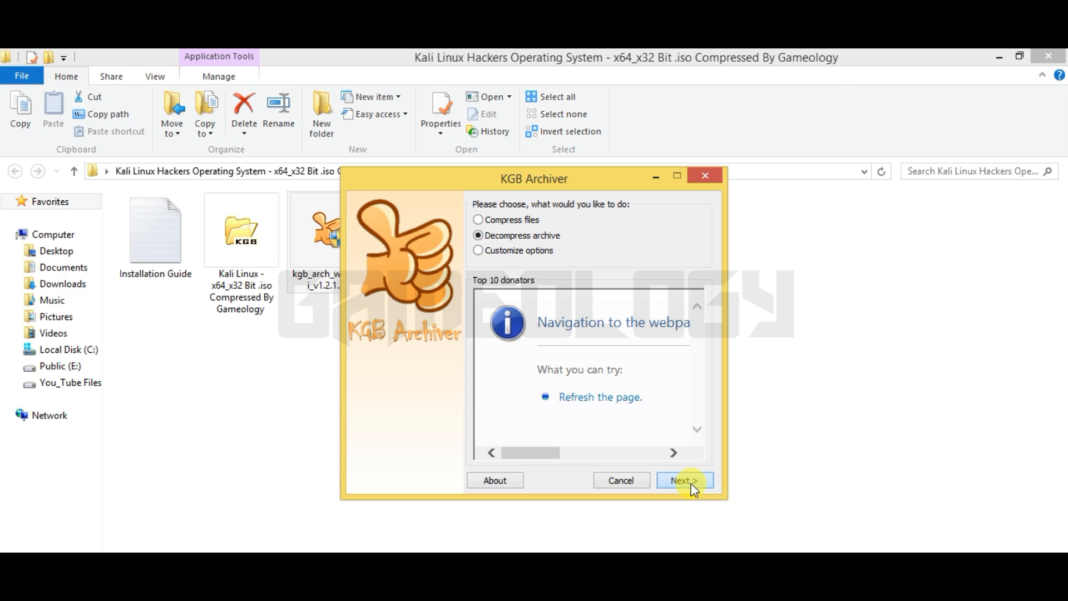
{"action": "left_click", "coordinate": [683, 480]}
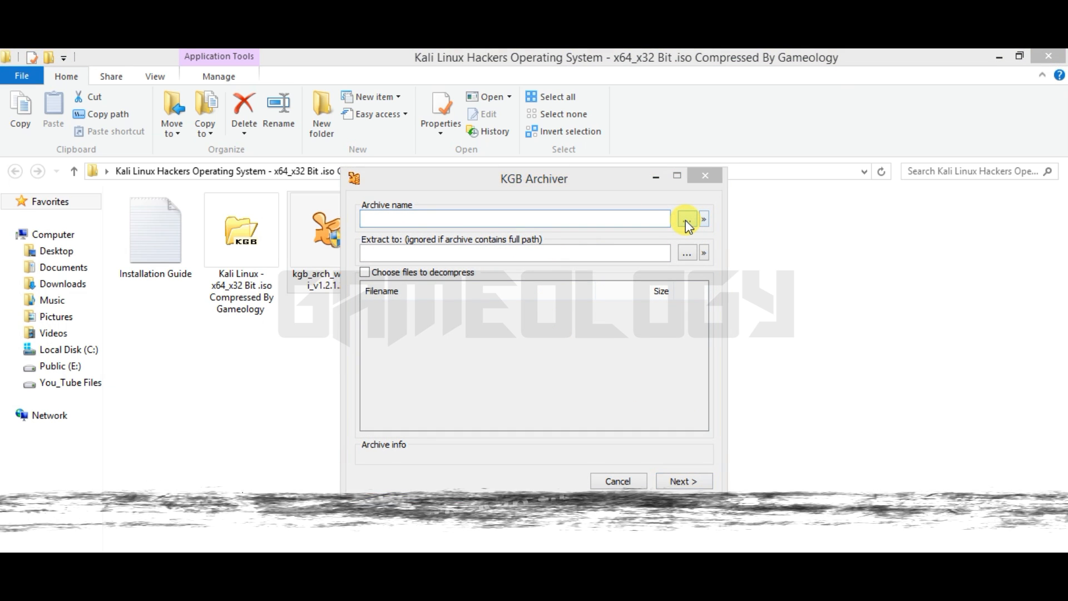
Load the Kali Linux .kgb archive from the desktop Kali folder, listing the 2.3GB ISO.
{"action": "left_click", "coordinate": [686, 218]}
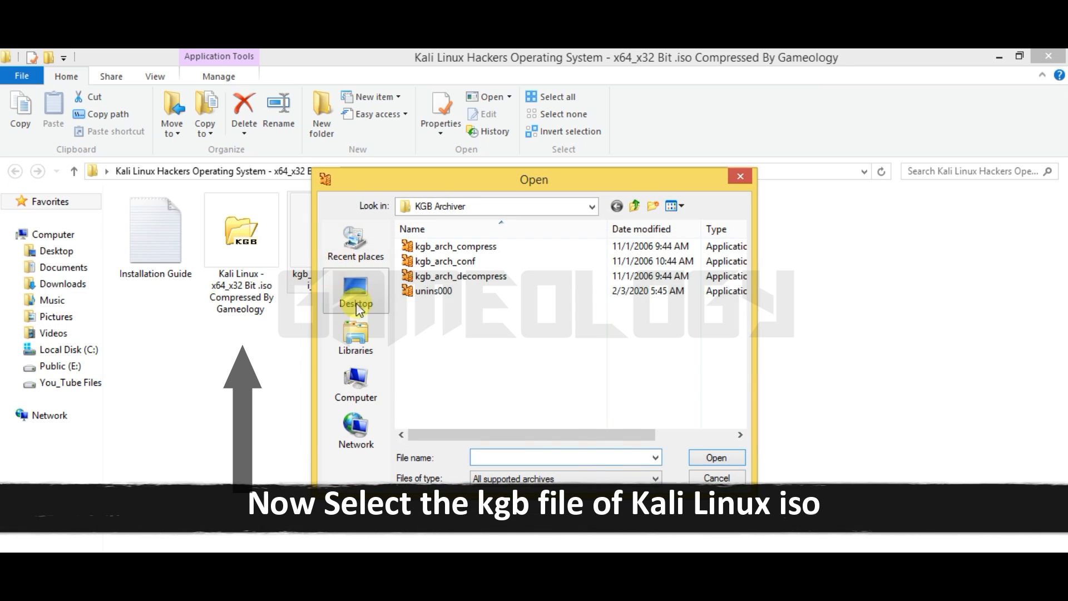
{"action": "left_click", "coordinate": [355, 289]}
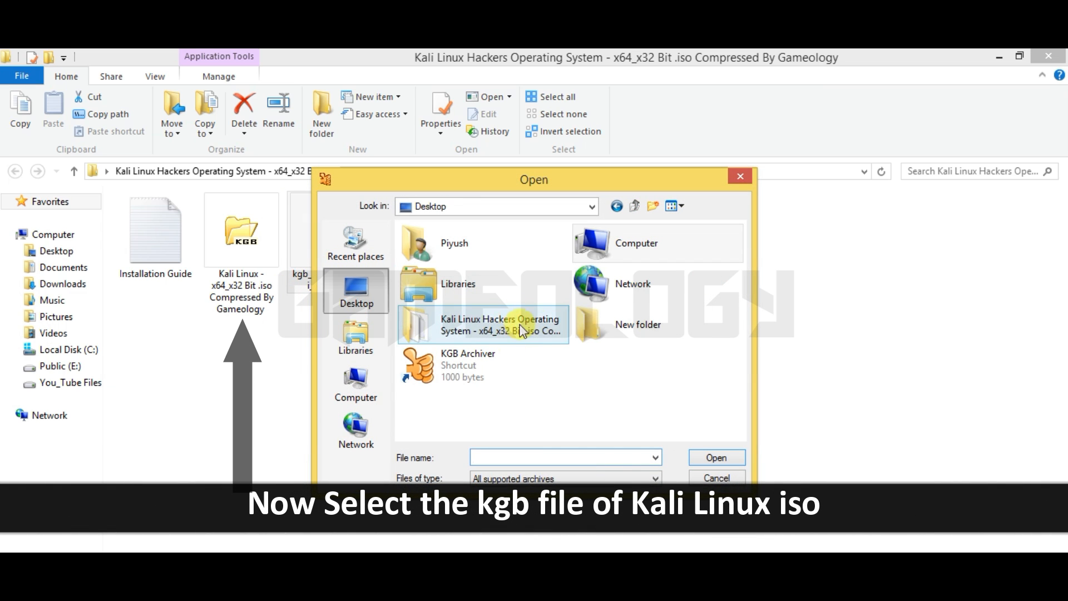
{"action": "double_click", "coordinate": [497, 324]}
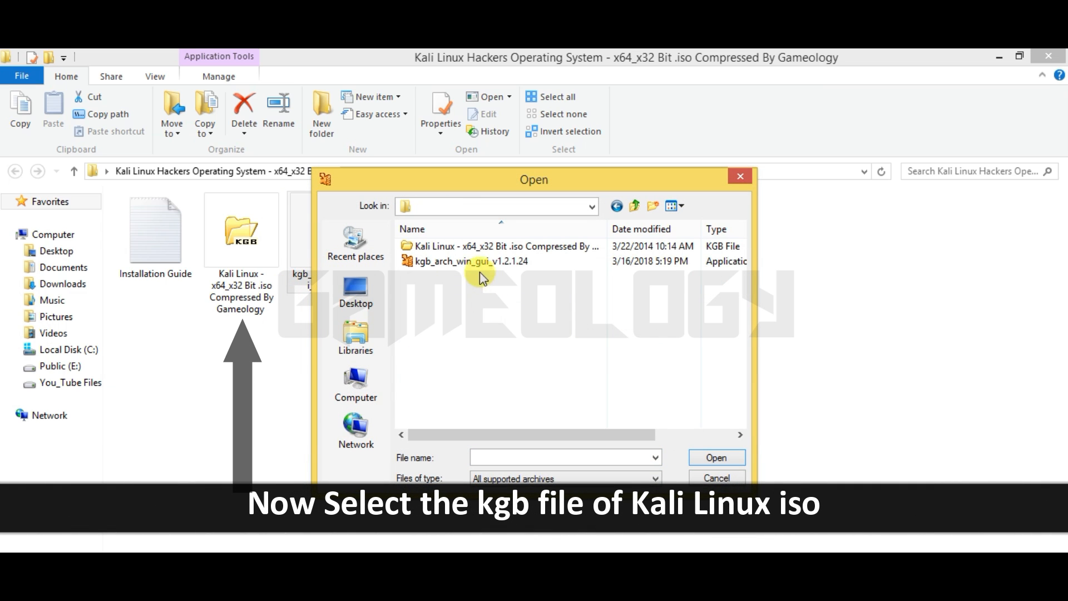
{"action": "left_click", "coordinate": [500, 246]}
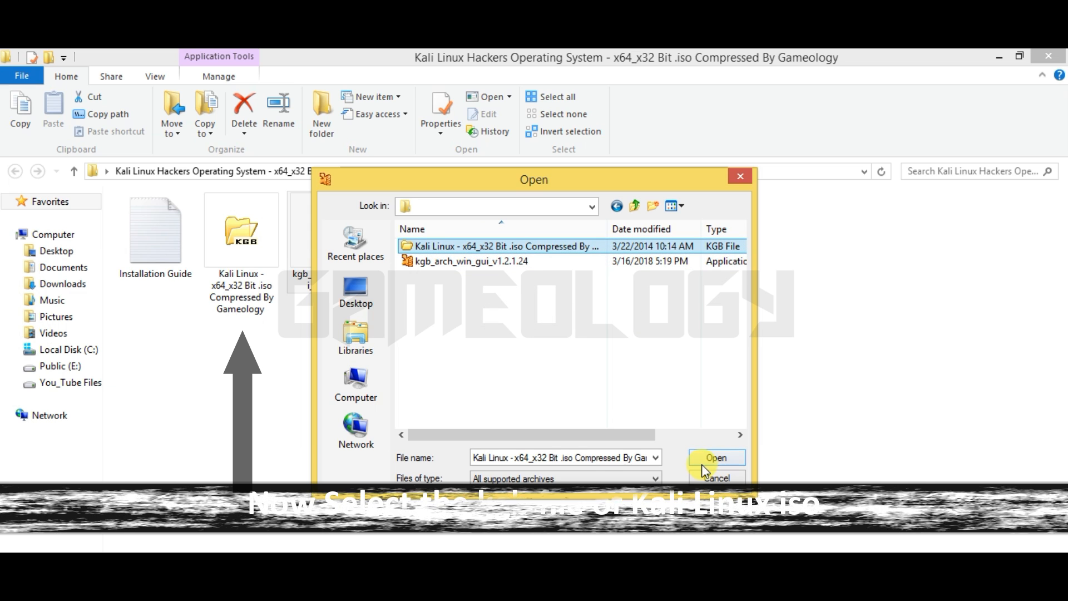
{"action": "left_click", "coordinate": [715, 458]}
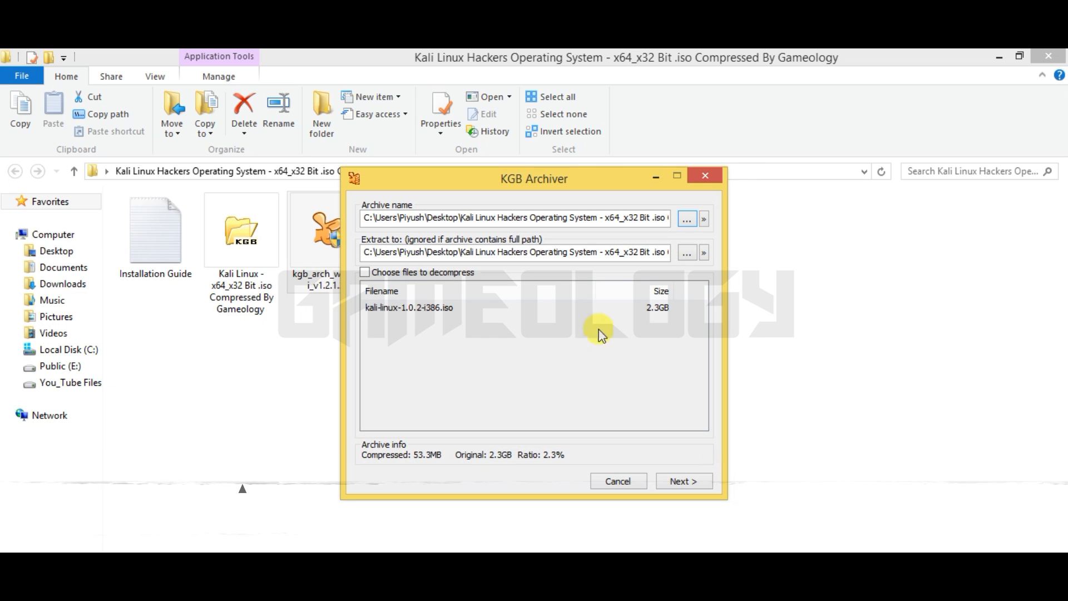
{"action": "mouse_move", "coordinate": [609, 481]}
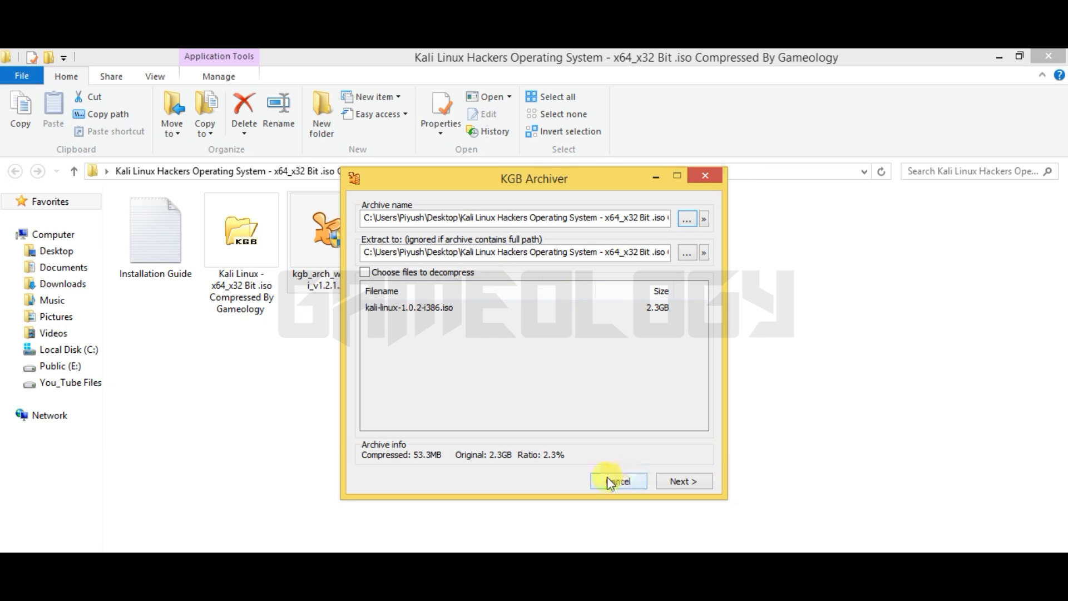
Start decompressing kali-linux-1.0.2-i386.iso, showing the progress window at 0.0%.
{"action": "left_click", "coordinate": [681, 480]}
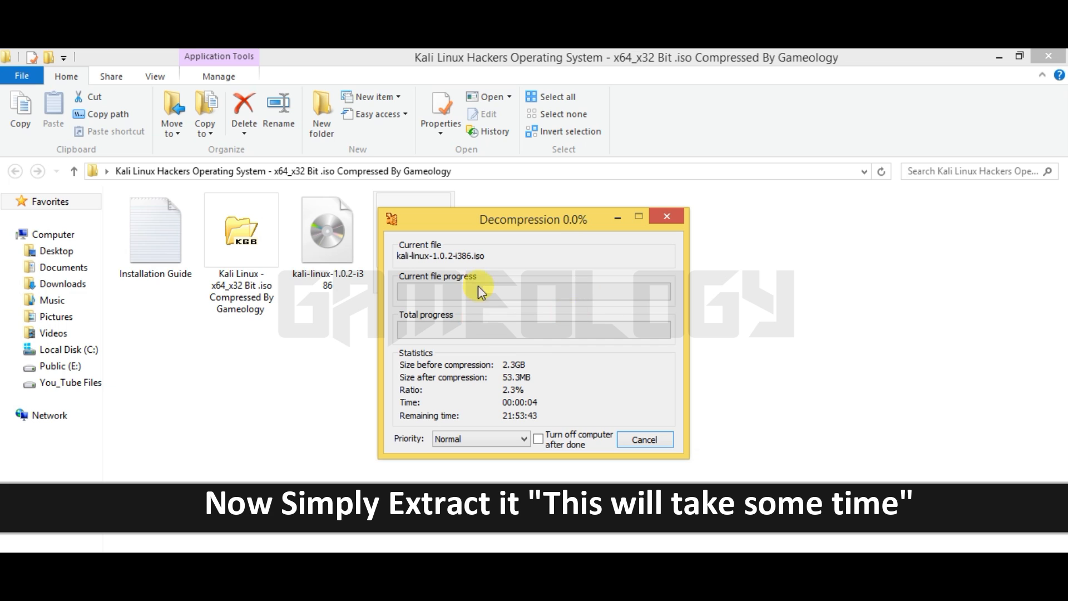
{"action": "mouse_move", "coordinate": [587, 294]}
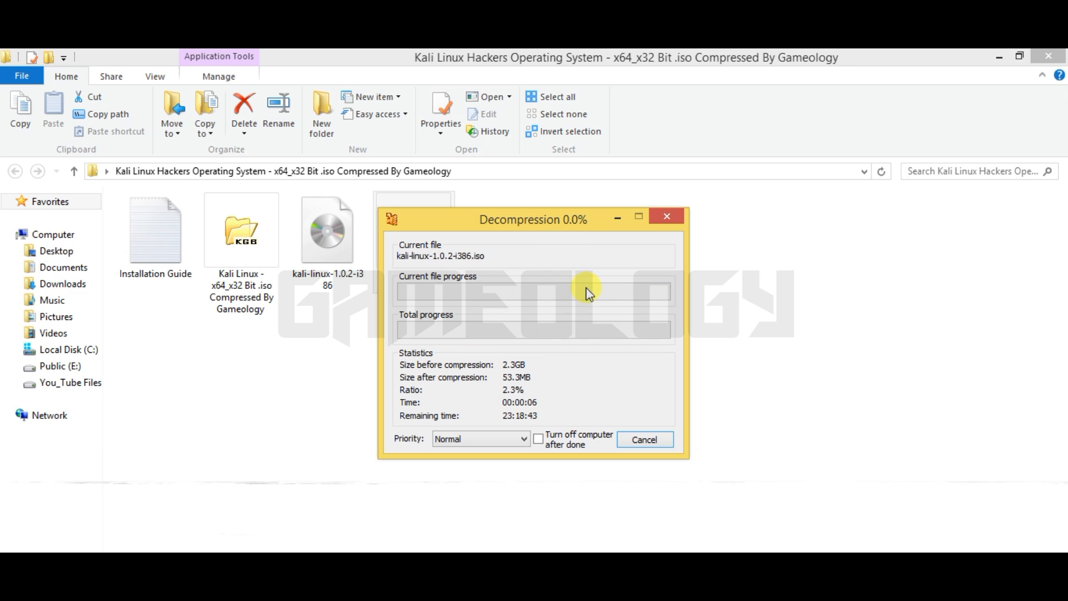